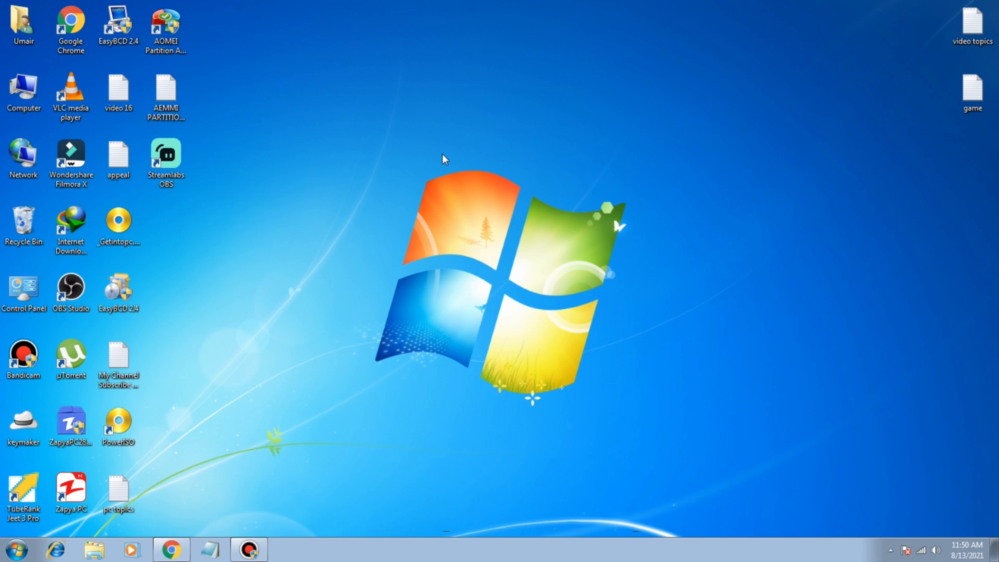
Search the Start Menu for 'passwo' to surface the Change your Windows password task
{"action": "left_click", "coordinate": [15, 548]}
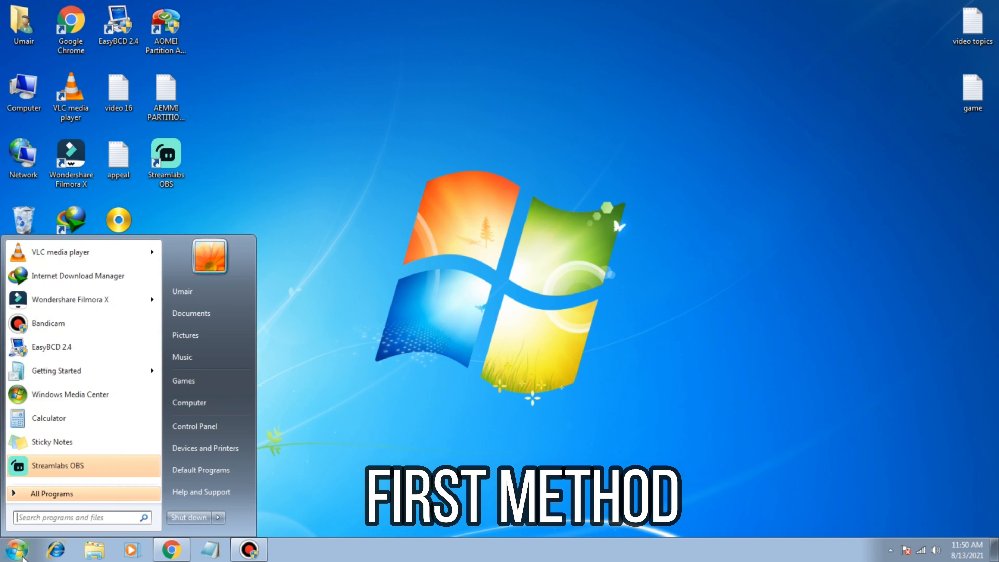
{"action": "type", "text": "pass"}
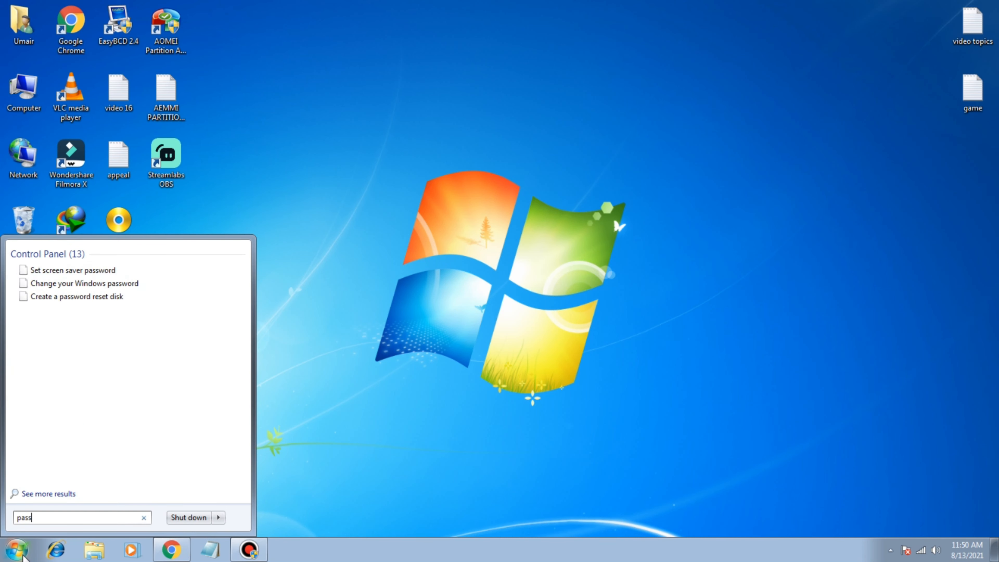
{"action": "type", "text": "wo"}
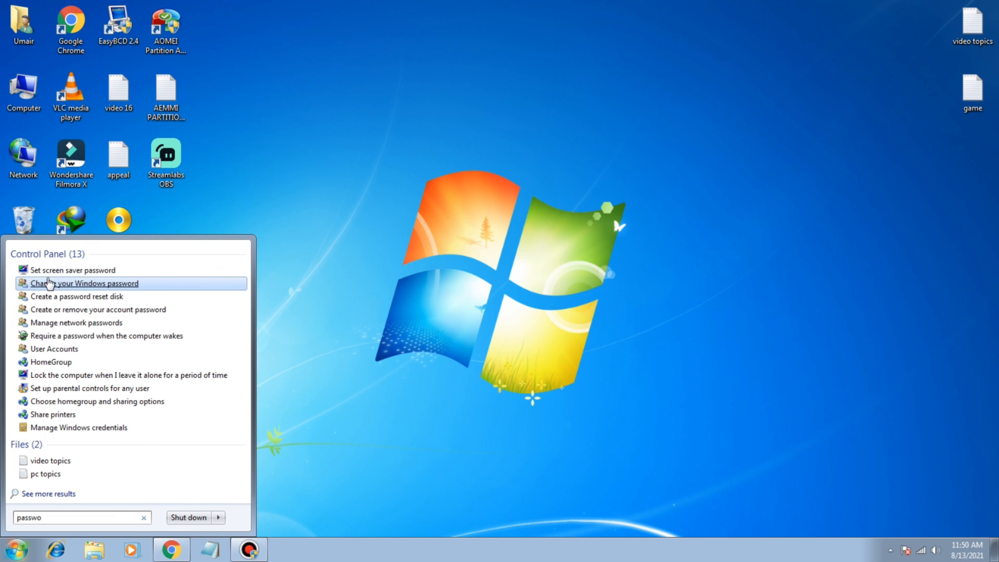
{"action": "mouse_move", "coordinate": [85, 283]}
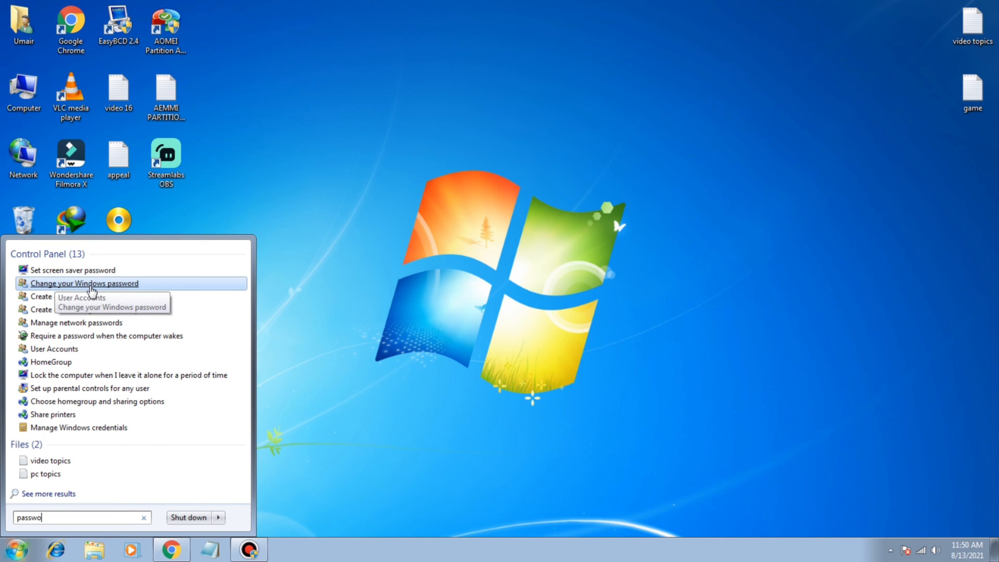
Open the User Accounts page from the Change your Windows password result
{"action": "left_click", "coordinate": [83, 283]}
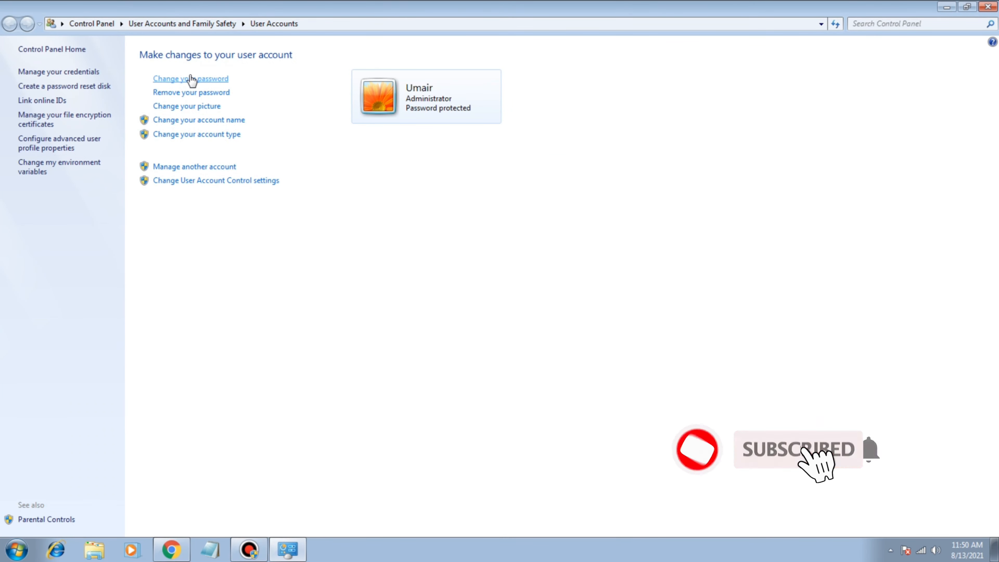
{"action": "mouse_move", "coordinate": [187, 106]}
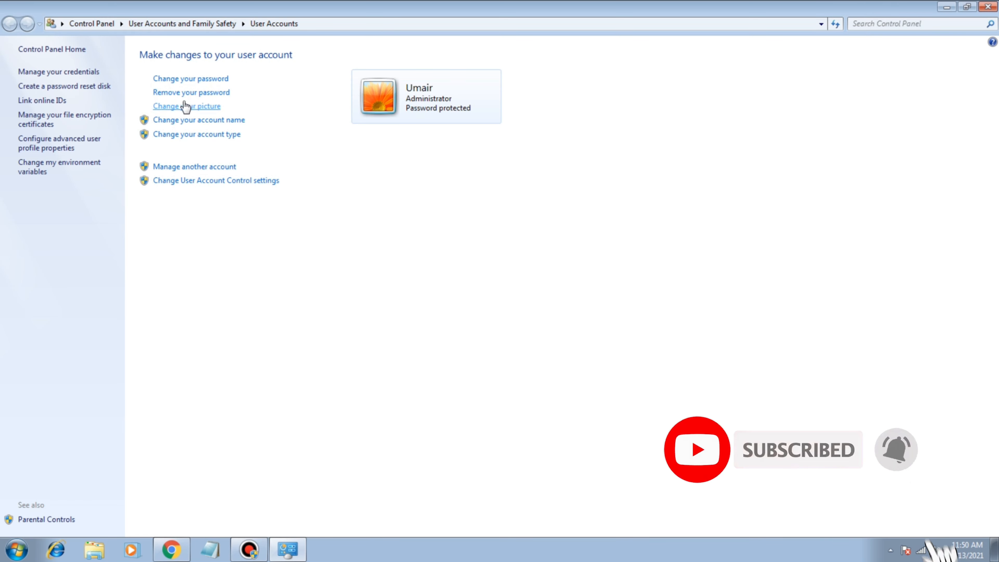
{"action": "mouse_move", "coordinate": [190, 79]}
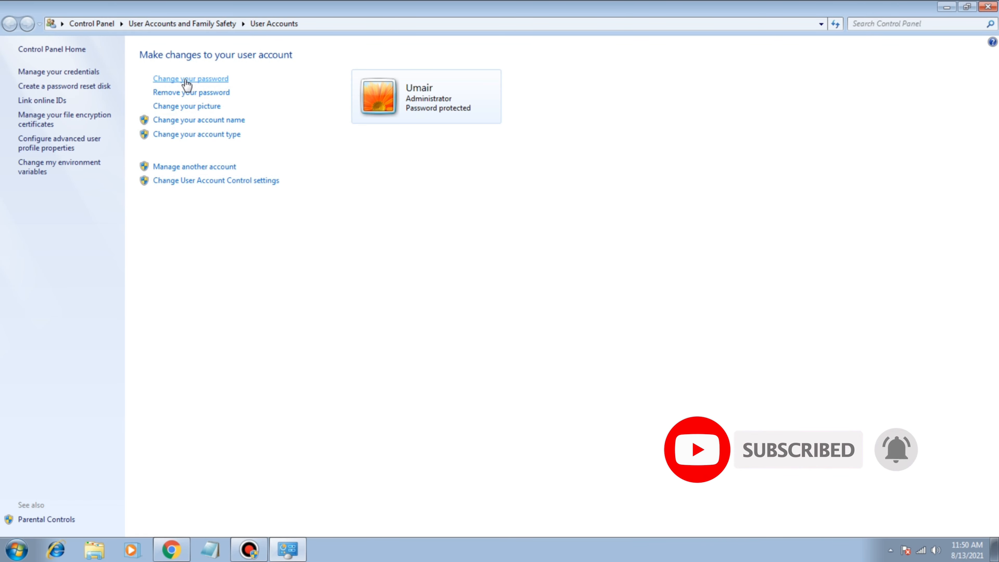
{"action": "mouse_move", "coordinate": [157, 89]}
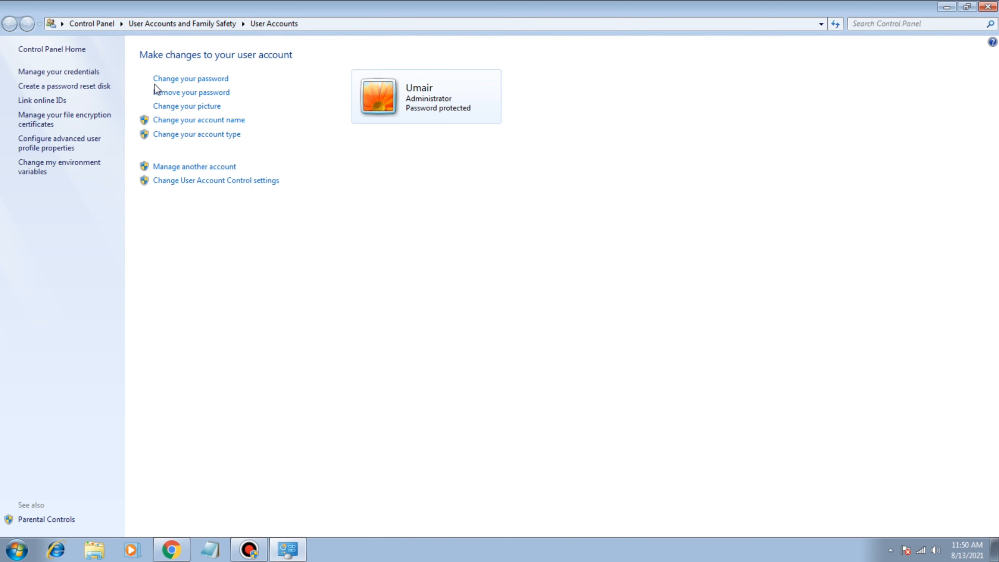
{"action": "mouse_move", "coordinate": [158, 94]}
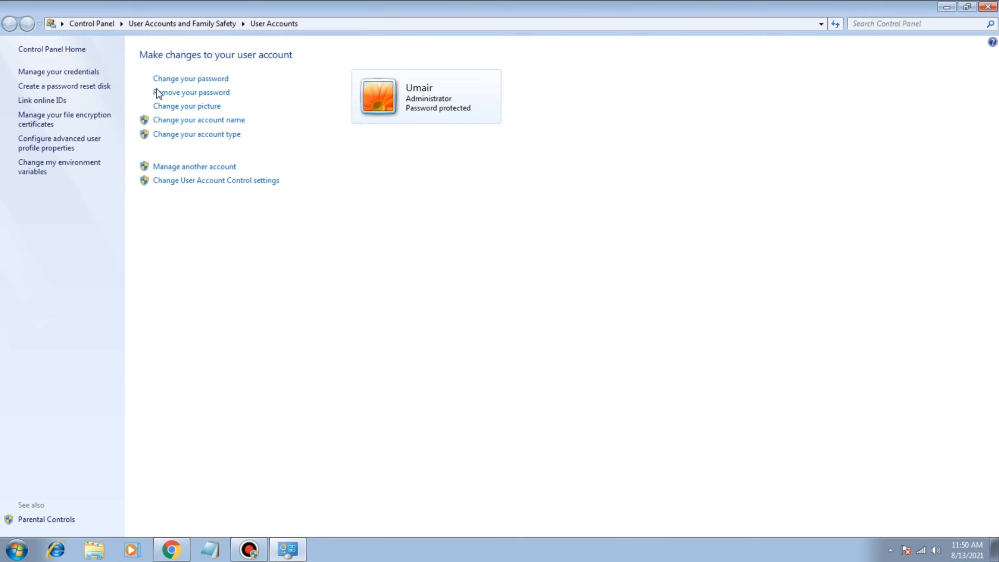
{"action": "mouse_move", "coordinate": [152, 88]}
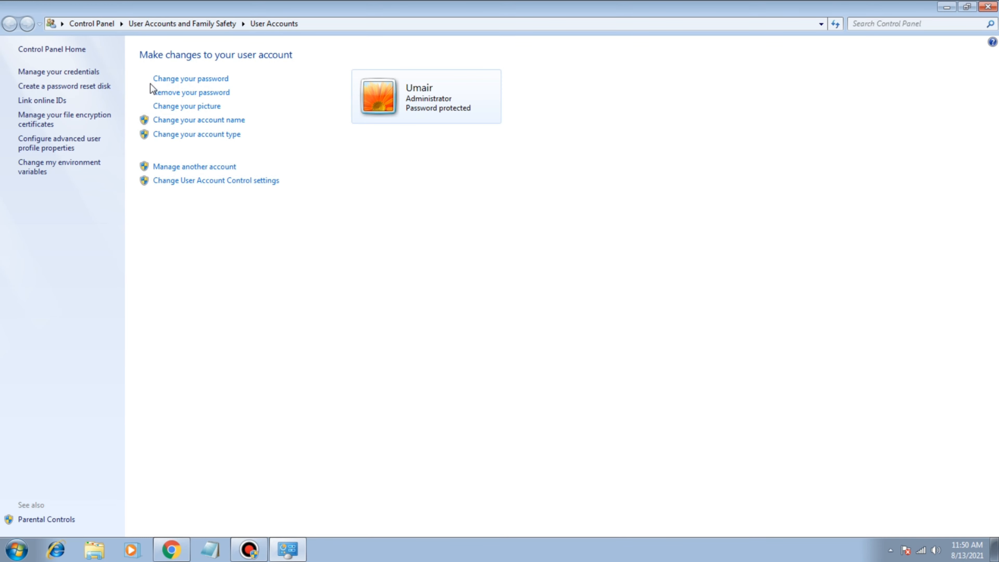
{"action": "mouse_move", "coordinate": [141, 83]}
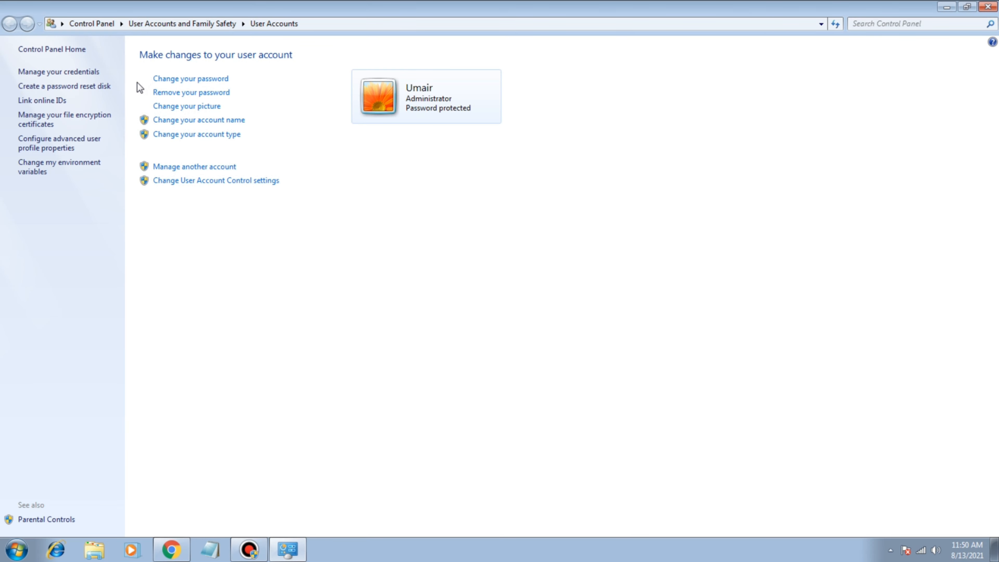
{"action": "mouse_move", "coordinate": [191, 79]}
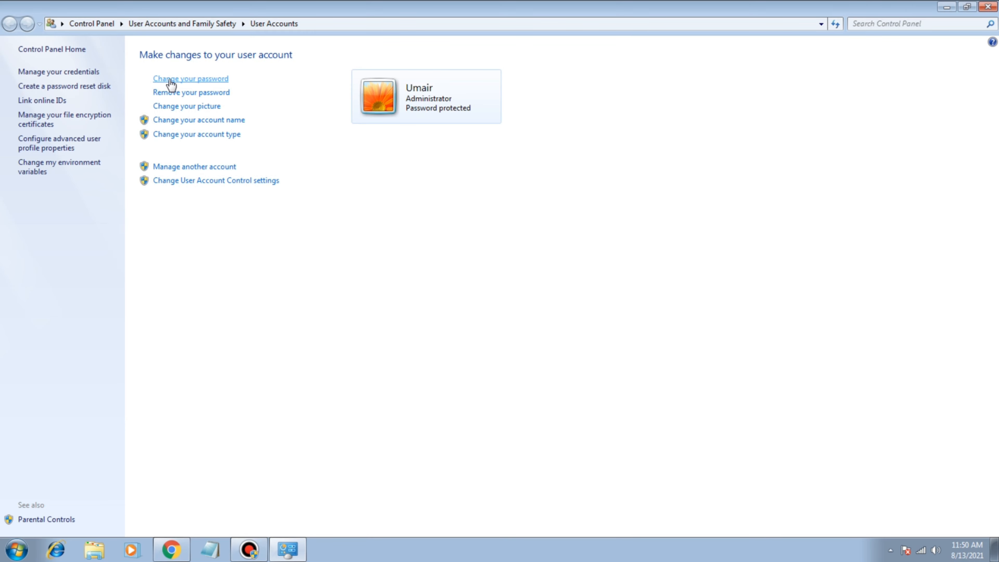
Replace the account password with a new confirmed one and hint 'a6', then apply it
{"action": "left_click", "coordinate": [190, 78]}
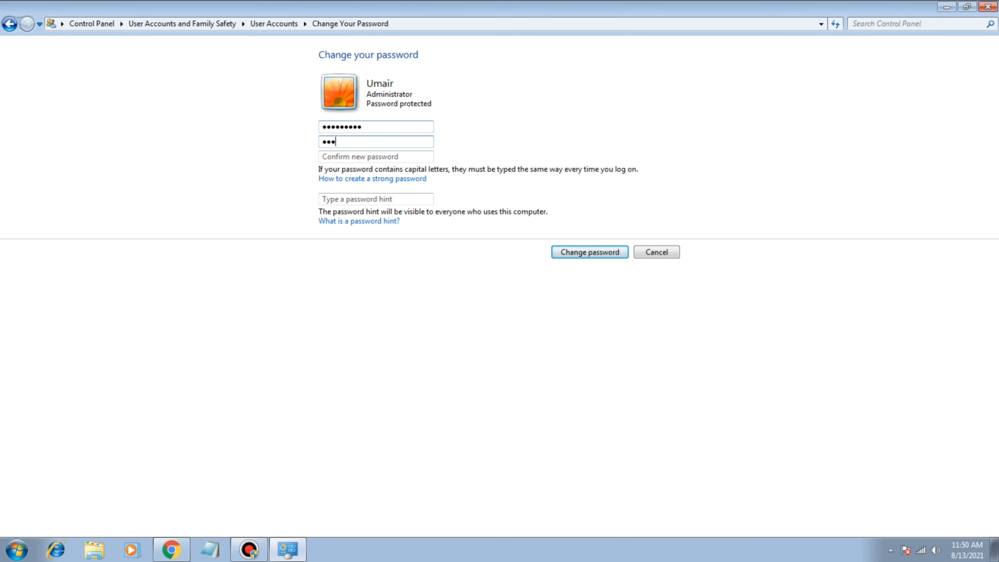
{"action": "type", "text": "password"}
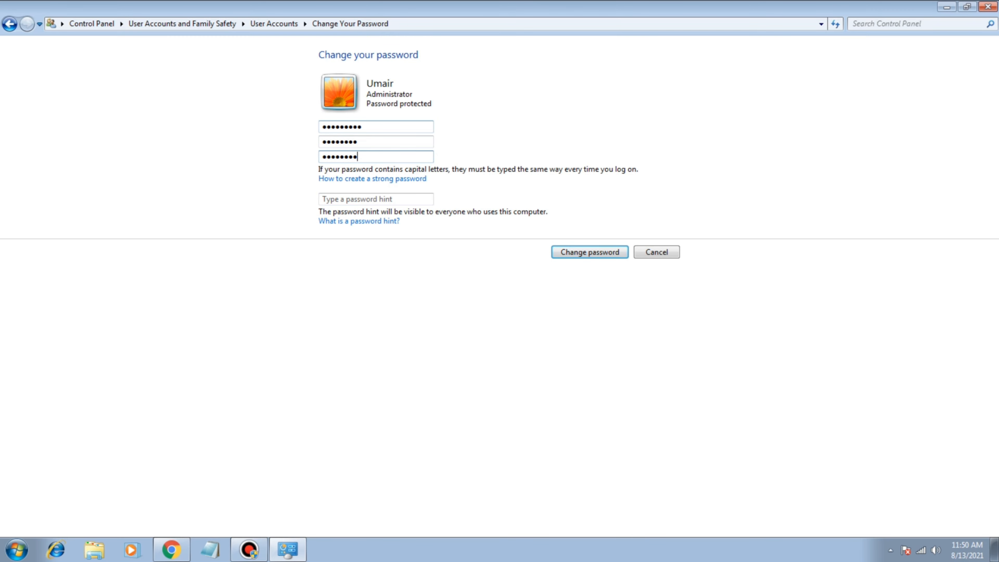
{"action": "left_click", "coordinate": [376, 198]}
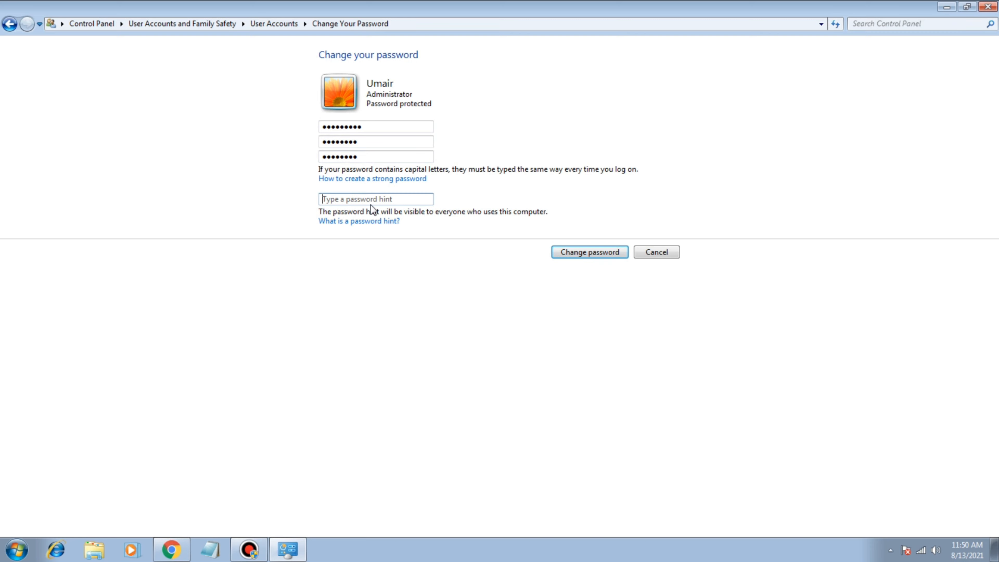
{"action": "type", "text": "a"}
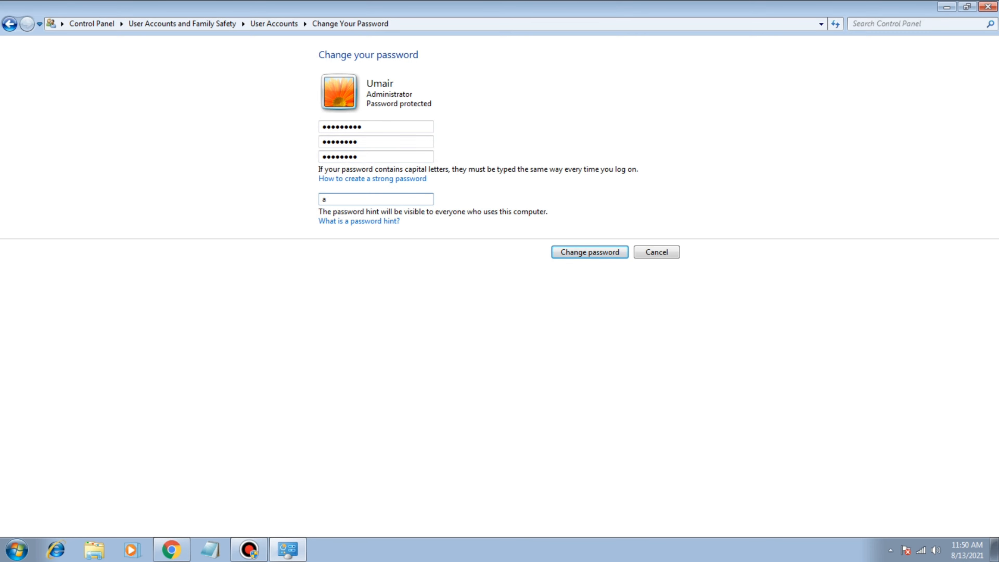
{"action": "type", "text": "6"}
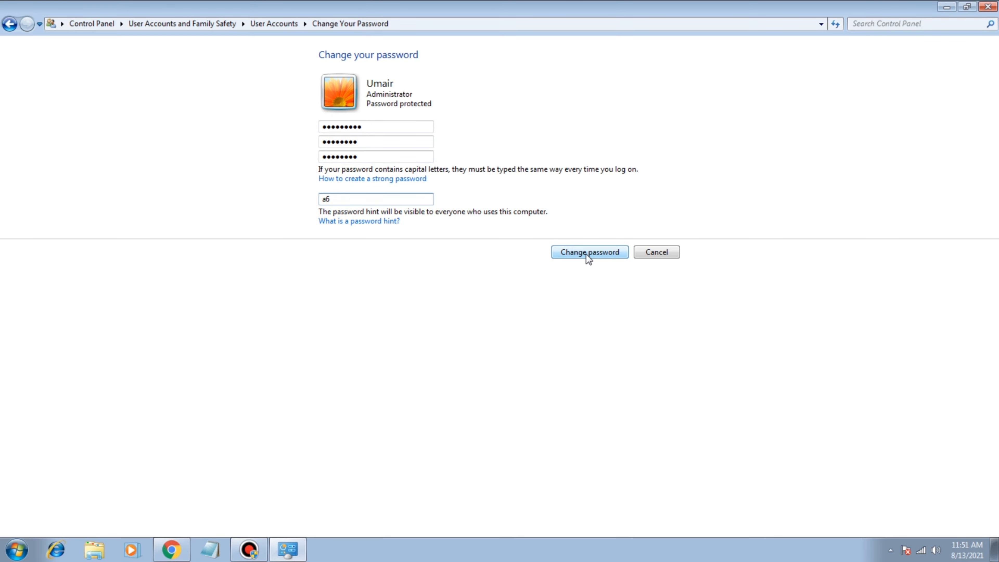
{"action": "left_click", "coordinate": [588, 252]}
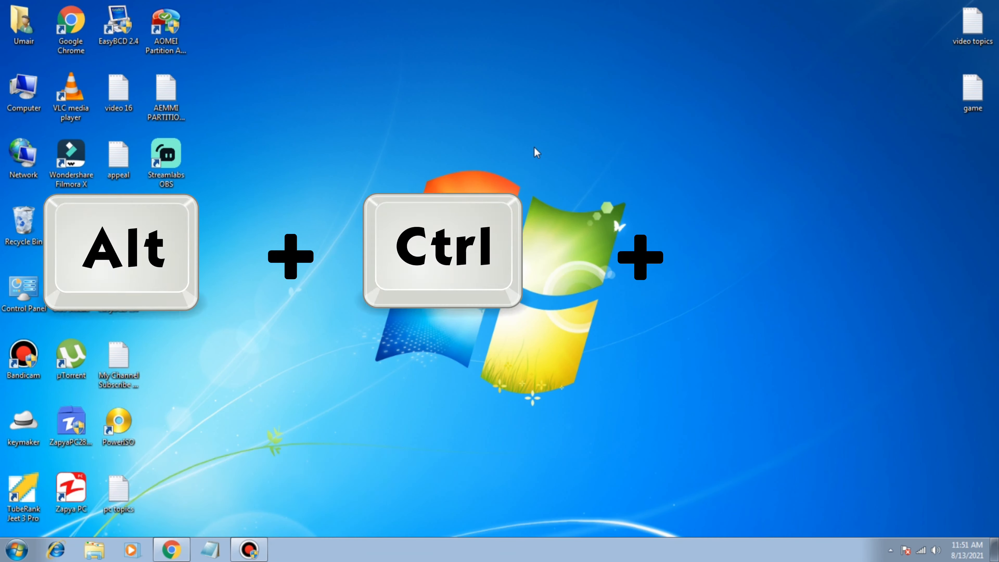
{"action": "key", "text": "ctrl+alt+delete"}
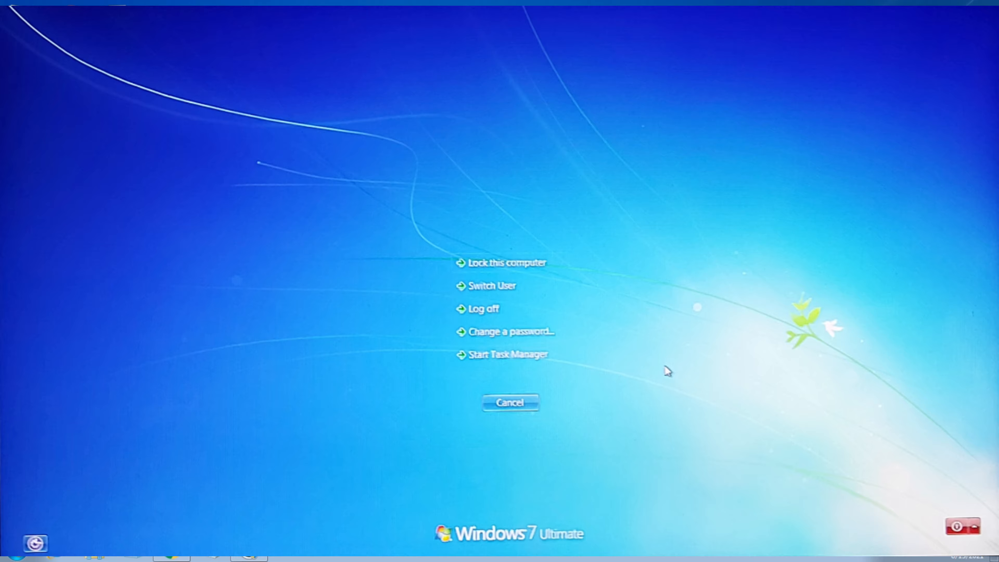
{"action": "left_click", "coordinate": [510, 331]}
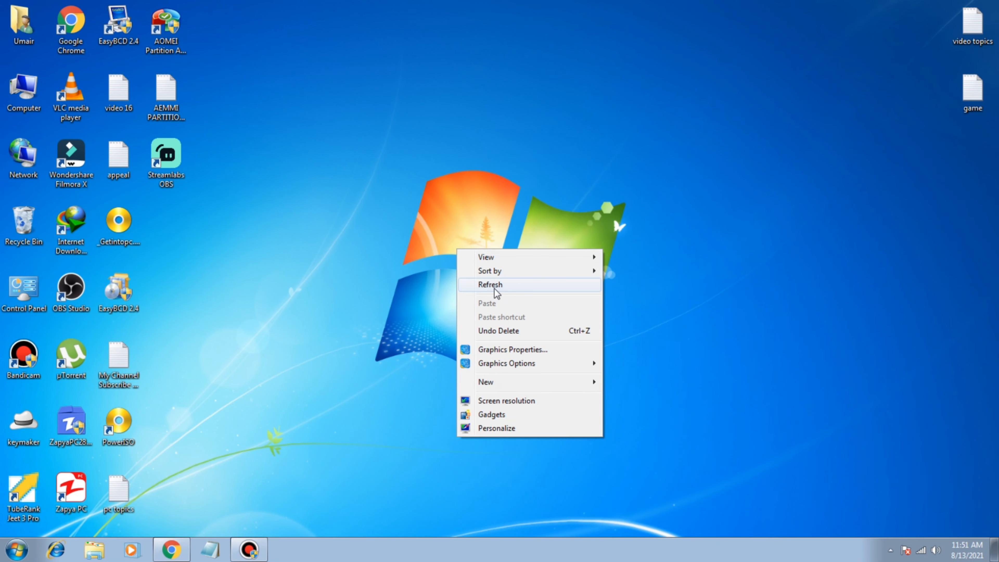
Dismiss the desktop menu and search the Start Menu for 'control'
{"action": "left_click", "coordinate": [490, 285]}
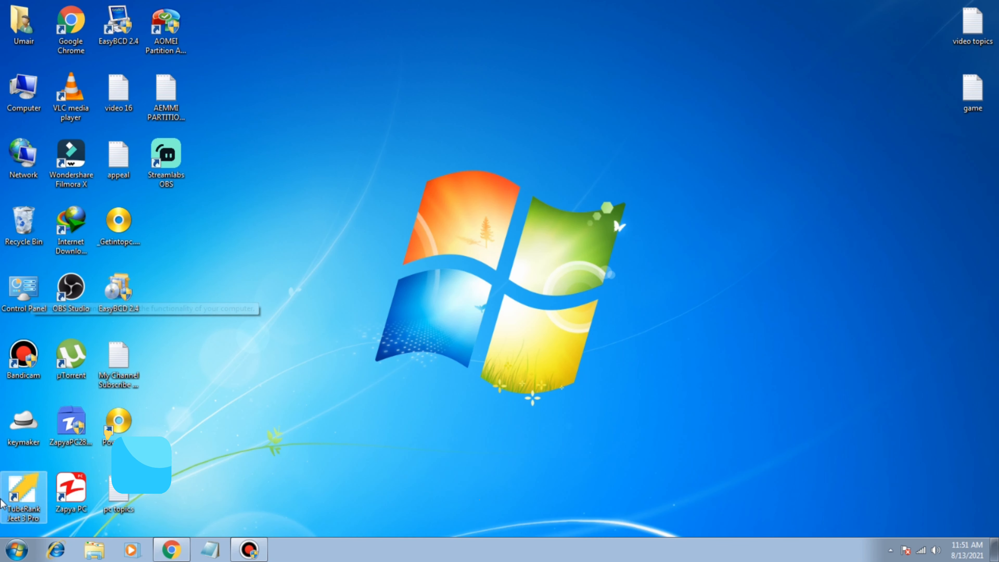
{"action": "left_click", "coordinate": [14, 550]}
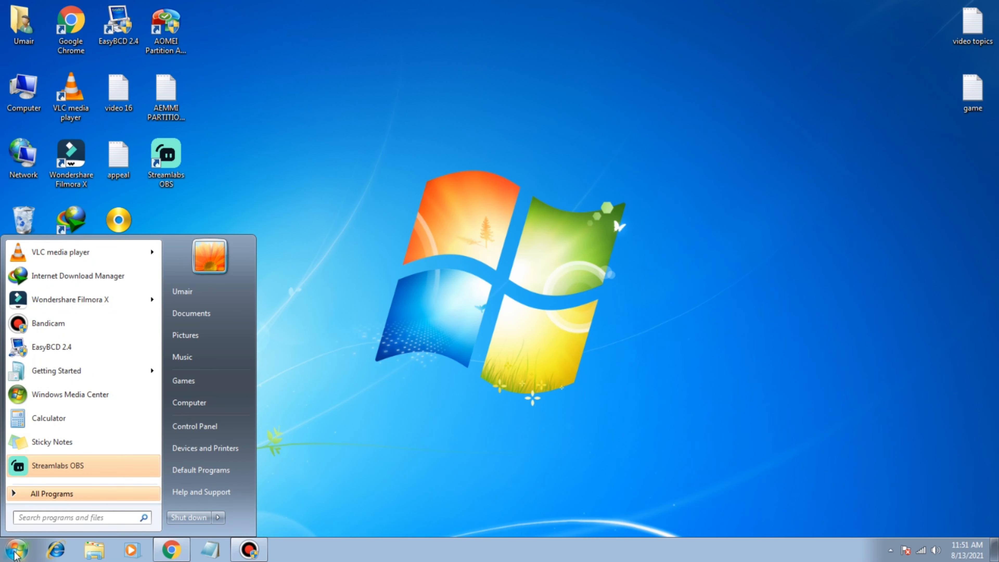
{"action": "type", "text": "control"}
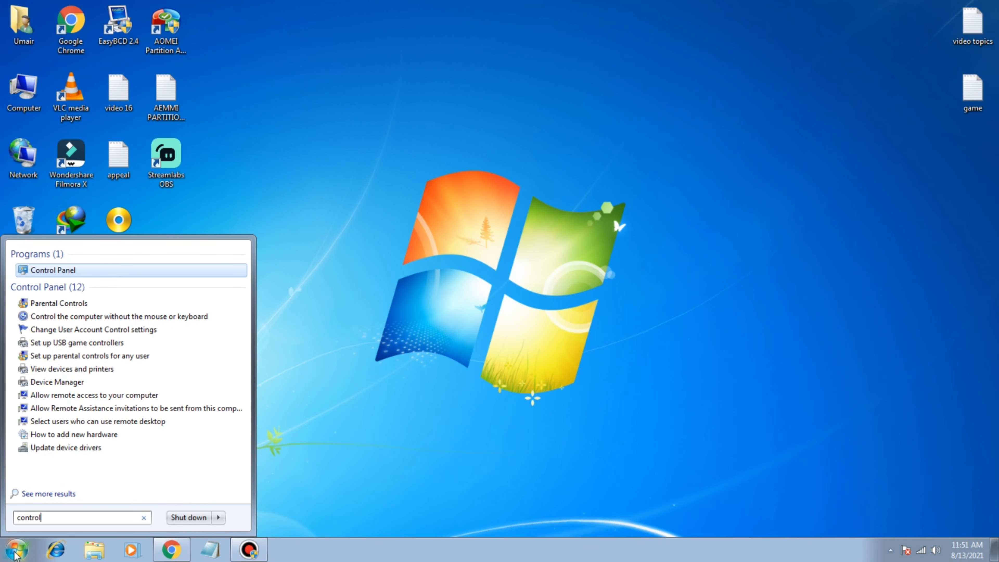
Reach the empty Change your password form via Control Panel's User Accounts and Family Safety
{"action": "left_click", "coordinate": [53, 270]}
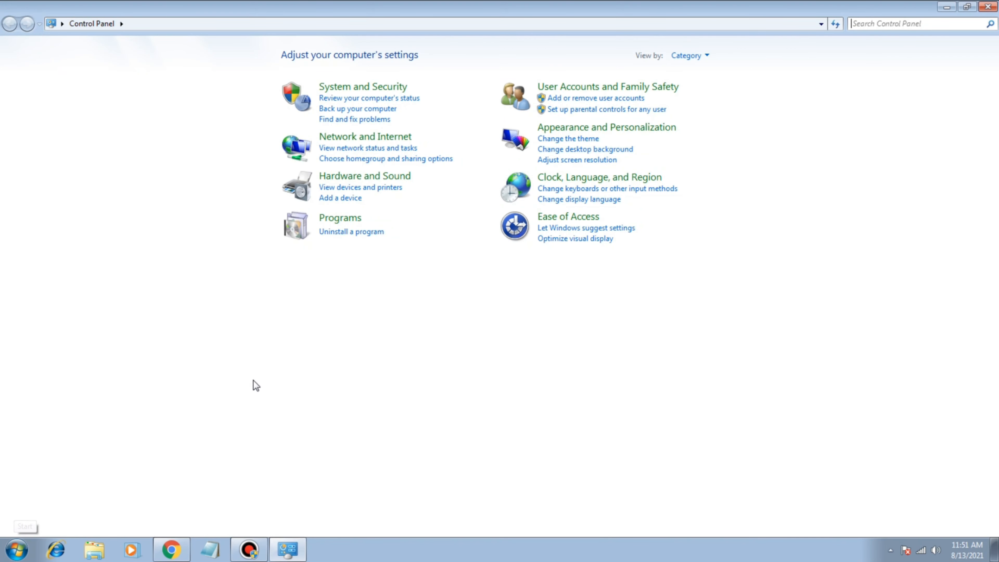
{"action": "mouse_move", "coordinate": [618, 69]}
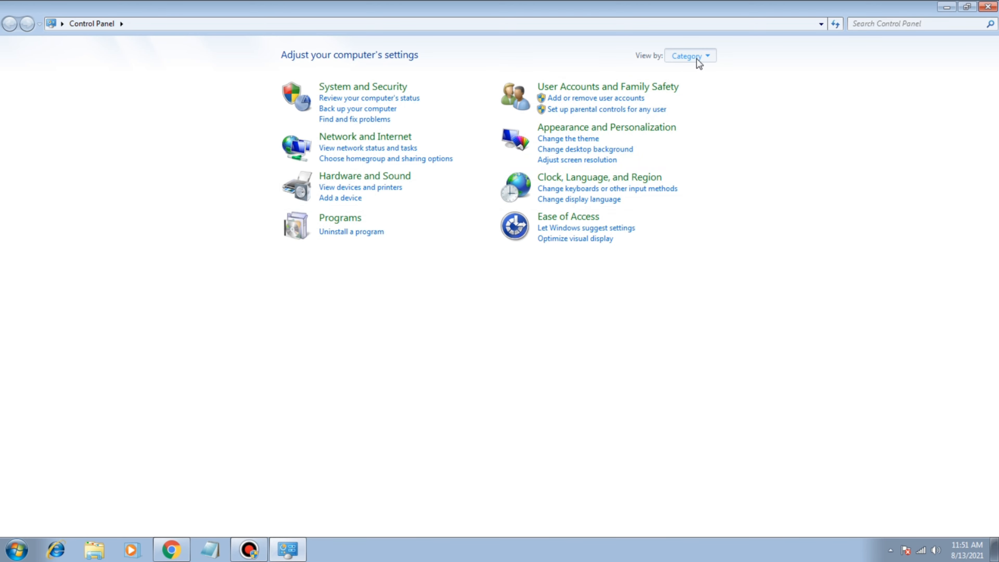
{"action": "left_click", "coordinate": [690, 56]}
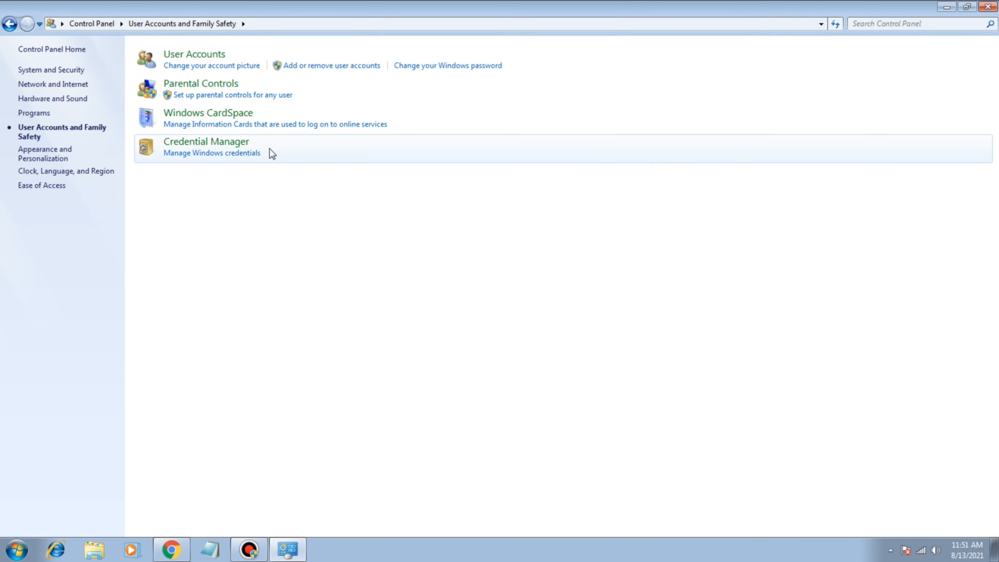
{"action": "mouse_move", "coordinate": [431, 70]}
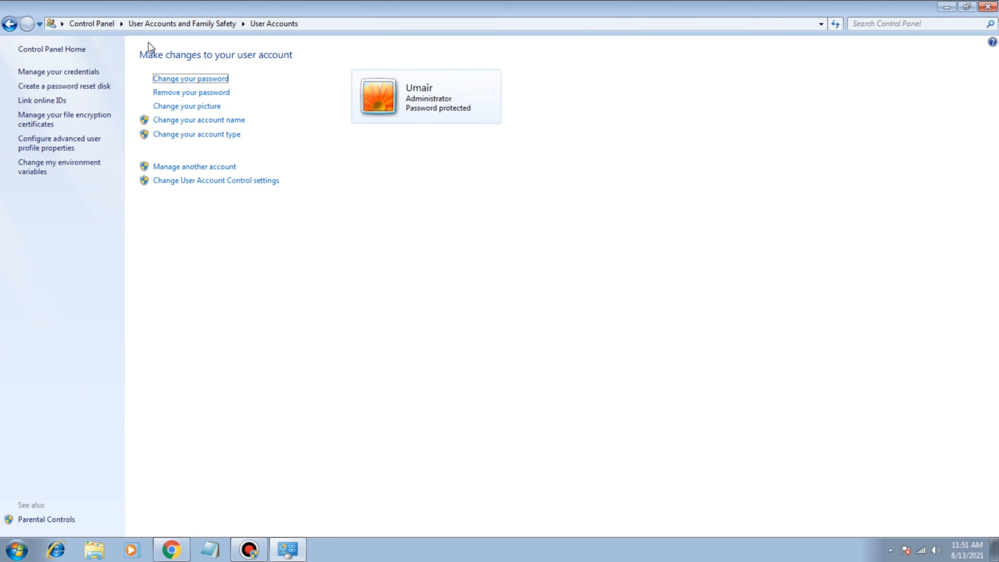
{"action": "mouse_move", "coordinate": [195, 166]}
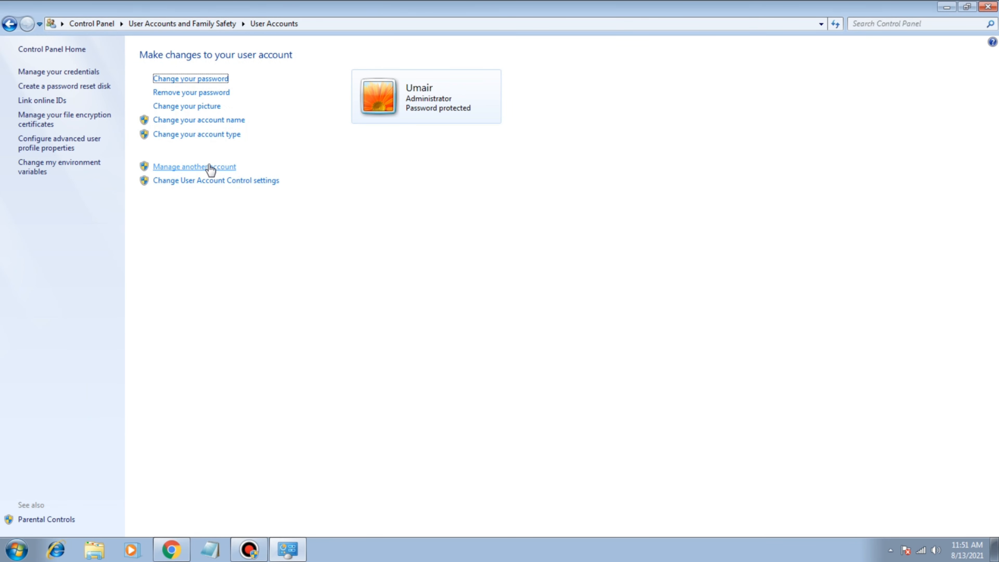
{"action": "mouse_move", "coordinate": [167, 83]}
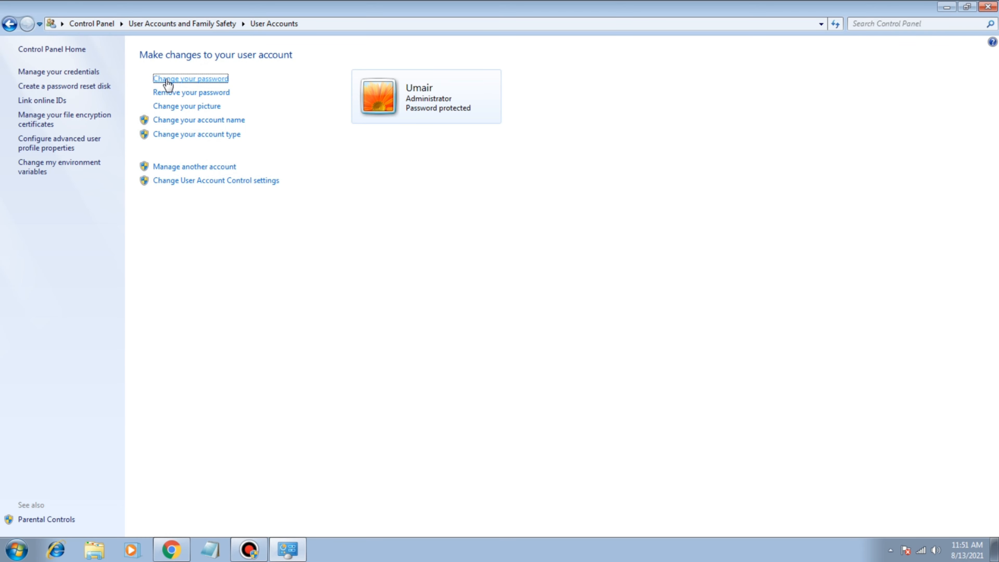
{"action": "left_click", "coordinate": [189, 79]}
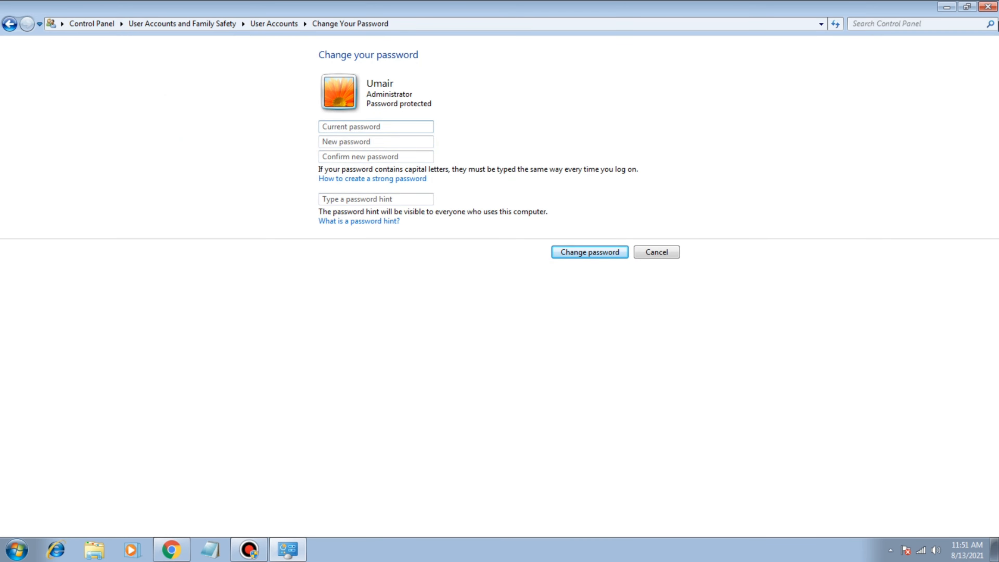